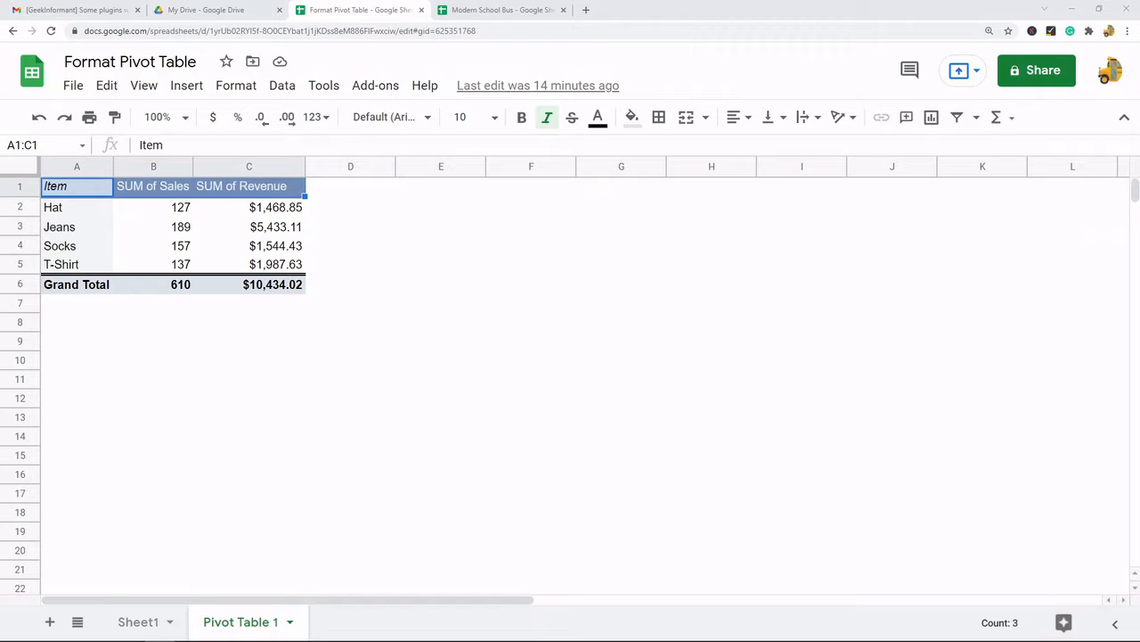
mouse_move(976, 384)
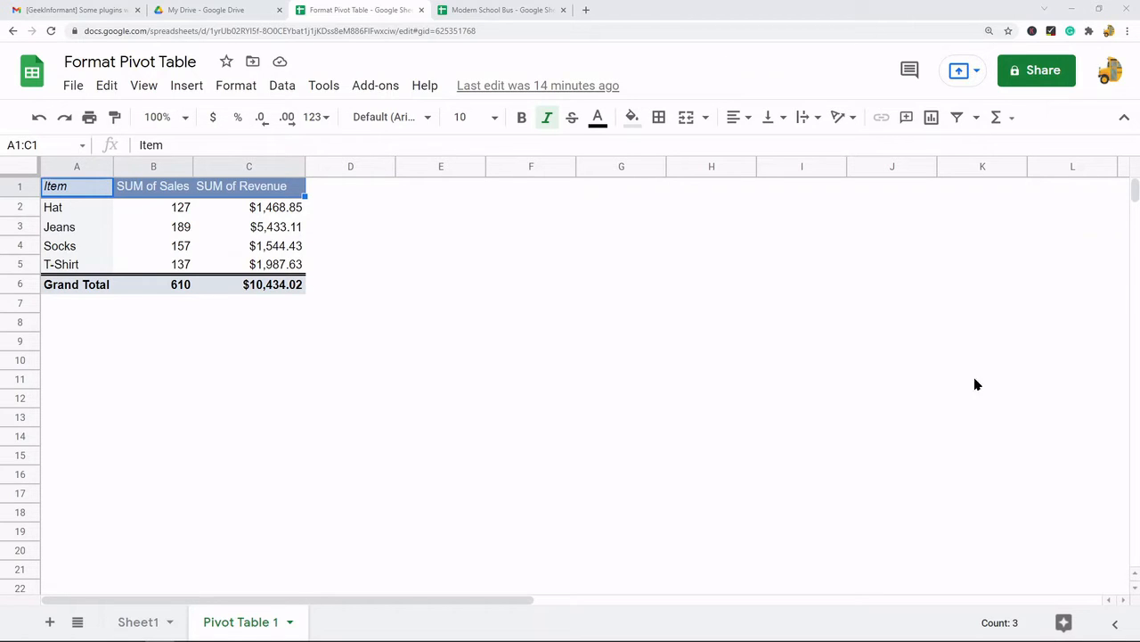
mouse_move(250, 233)
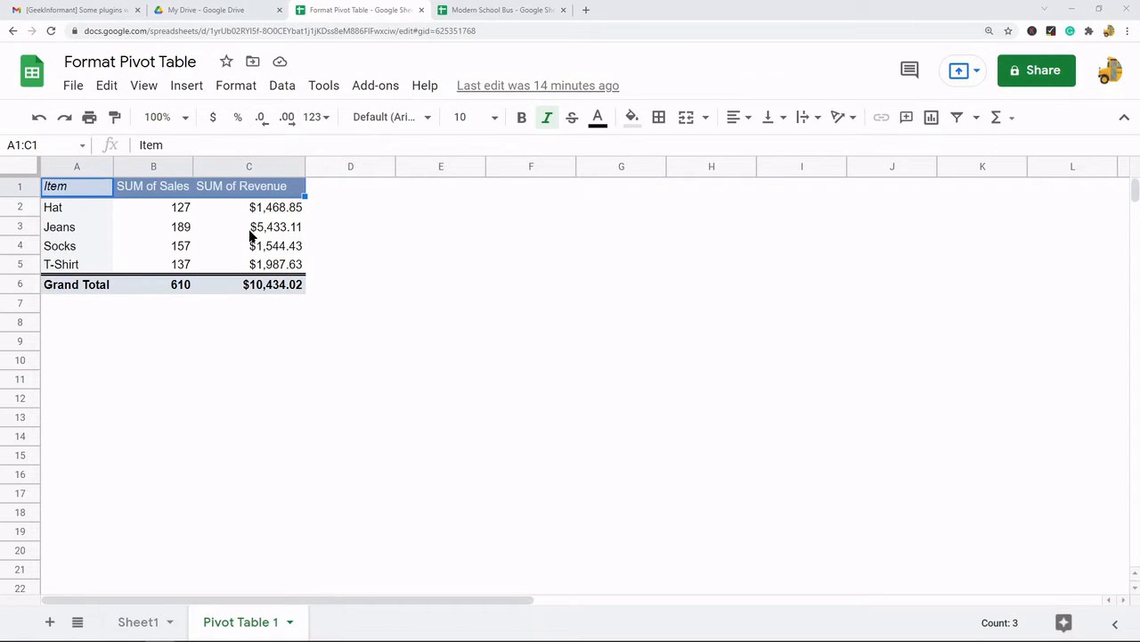
Step: Select revenue cell C3 inside the pivot table
left_click(236, 84)
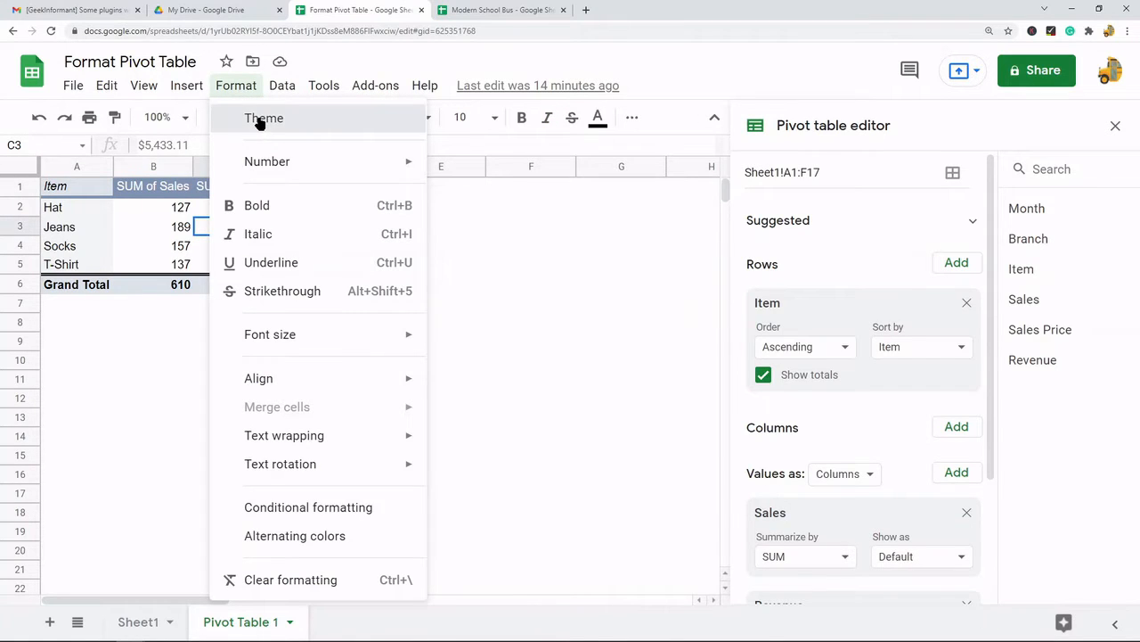
Step: Preview the Ocean and Cozy themes, then settle on the Groovy theme
left_click(264, 118)
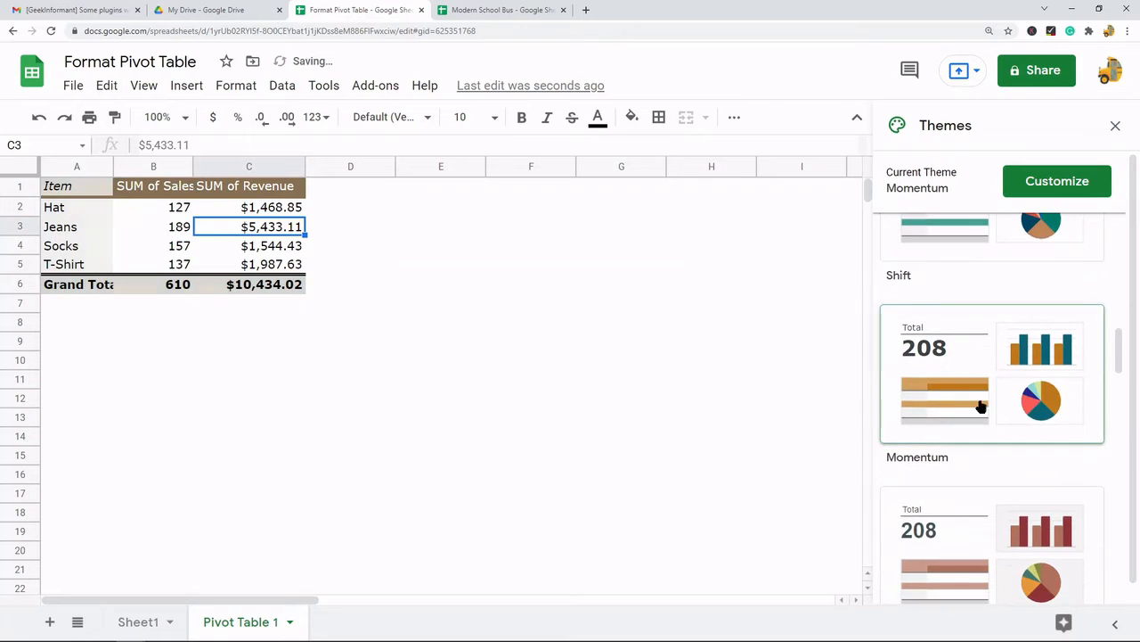
left_click(992, 250)
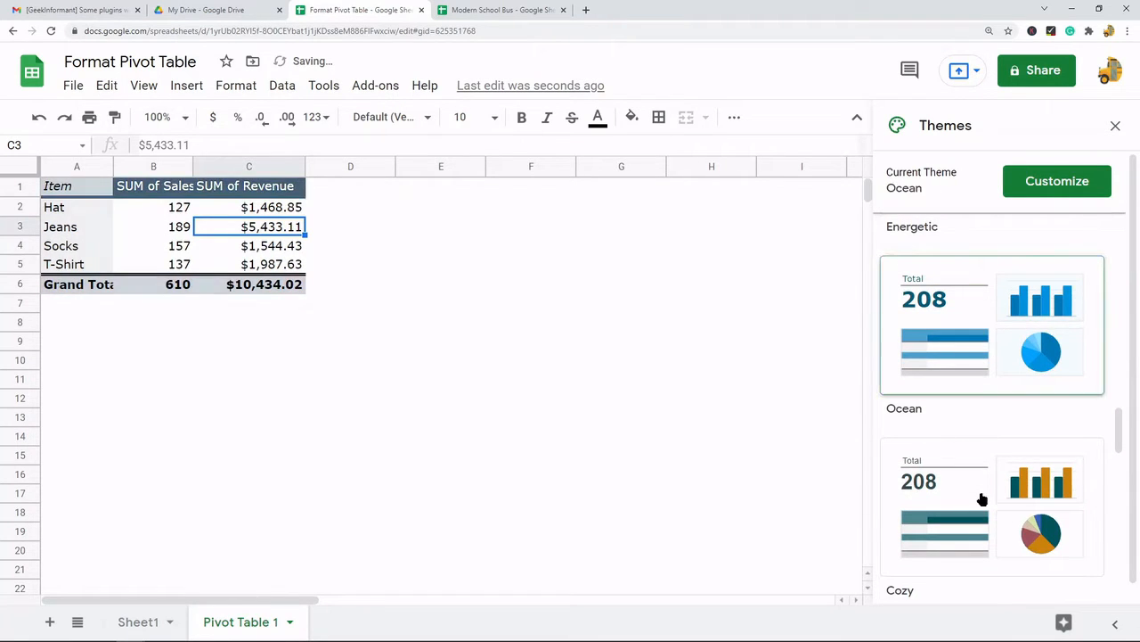
left_click(992, 503)
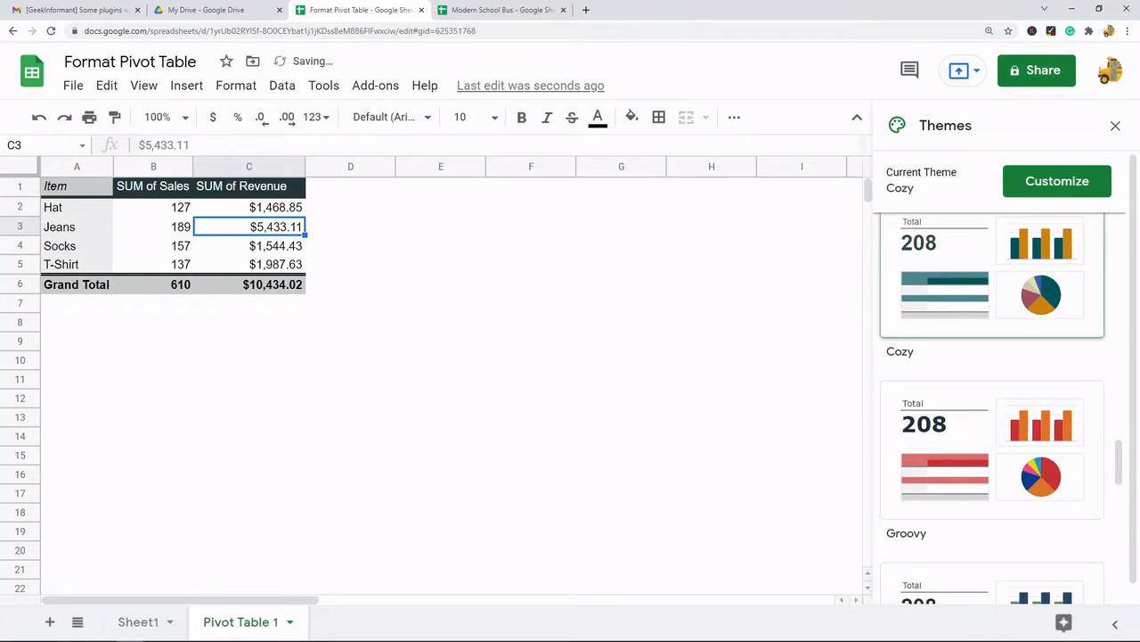
left_click(992, 446)
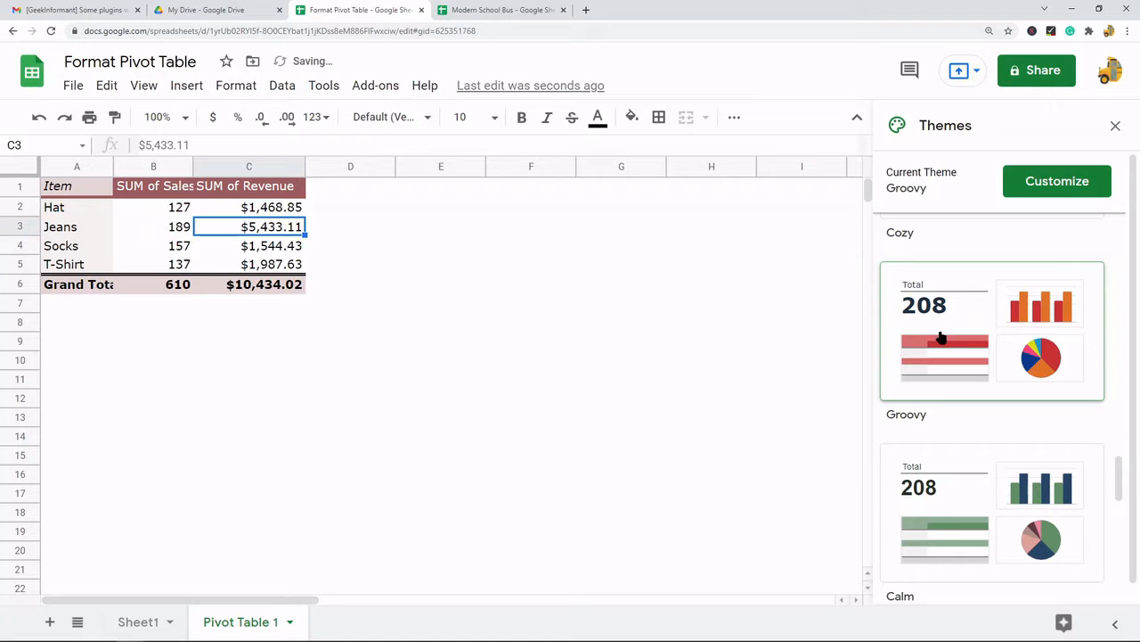
scroll("down", 3)
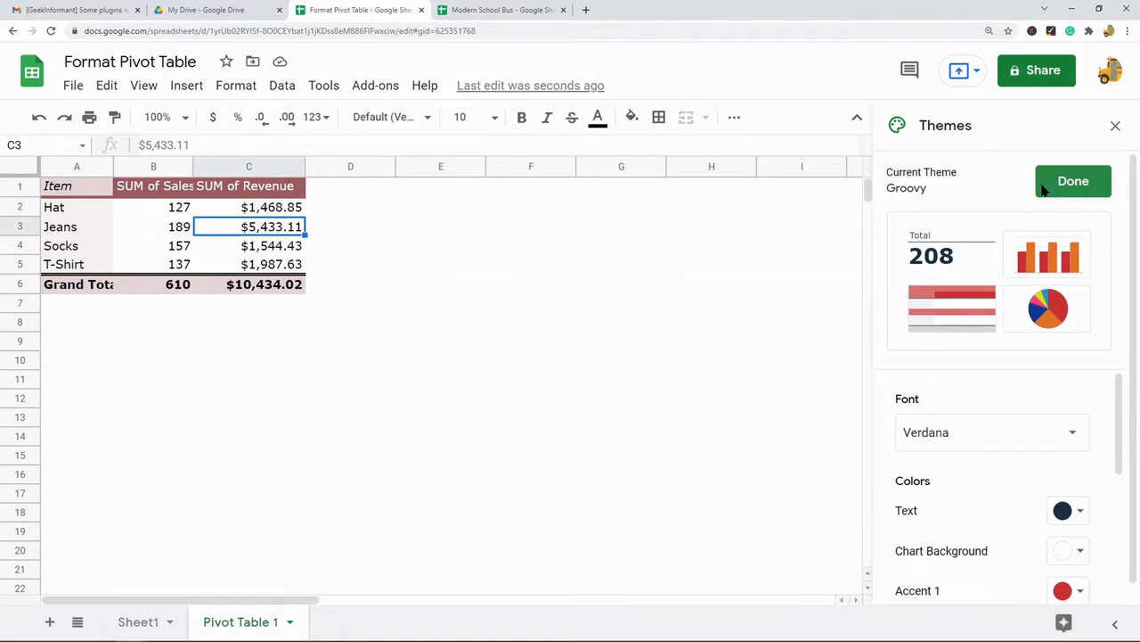
Step: Set the Groovy theme font to Comic Sans MS, review its colours, and close the Themes sidebar
scroll("down", 3)
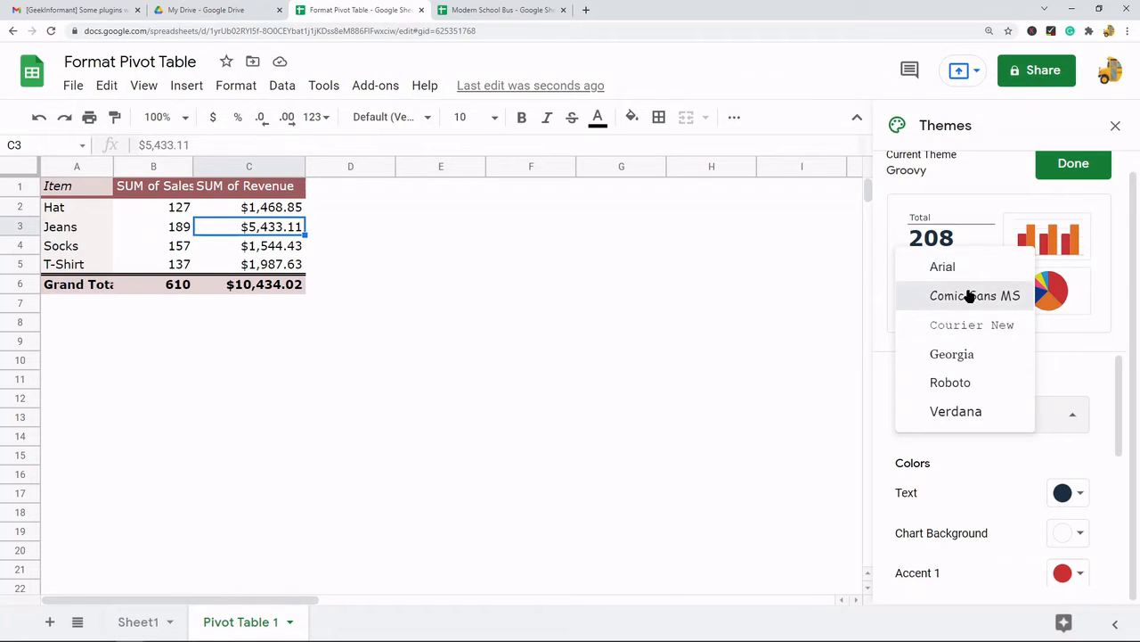
left_click(975, 295)
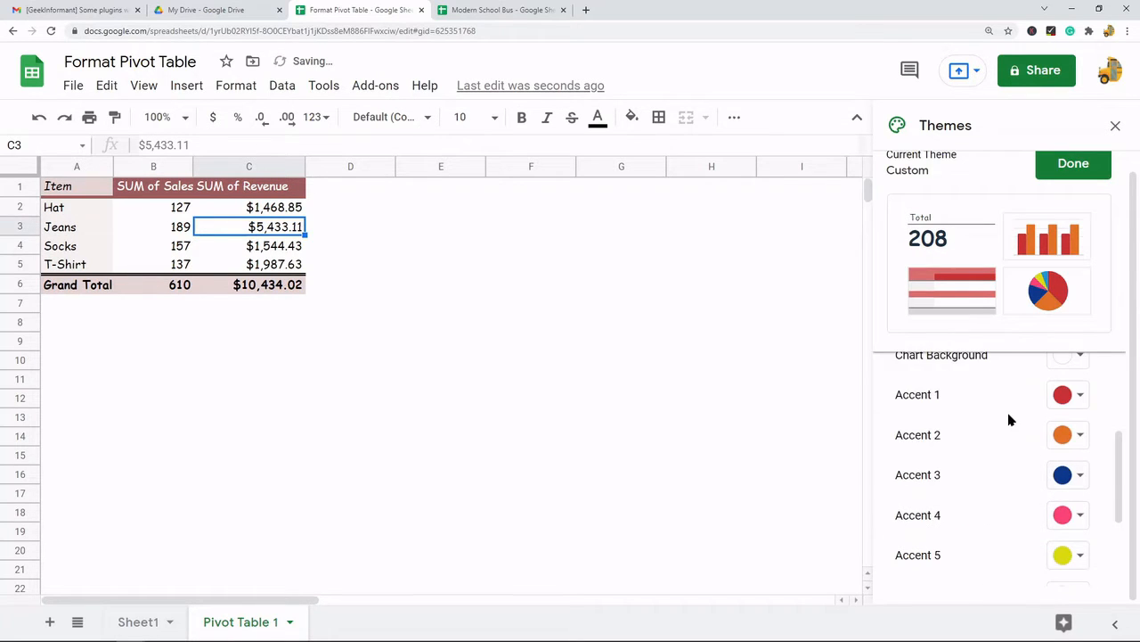
scroll("up", 3)
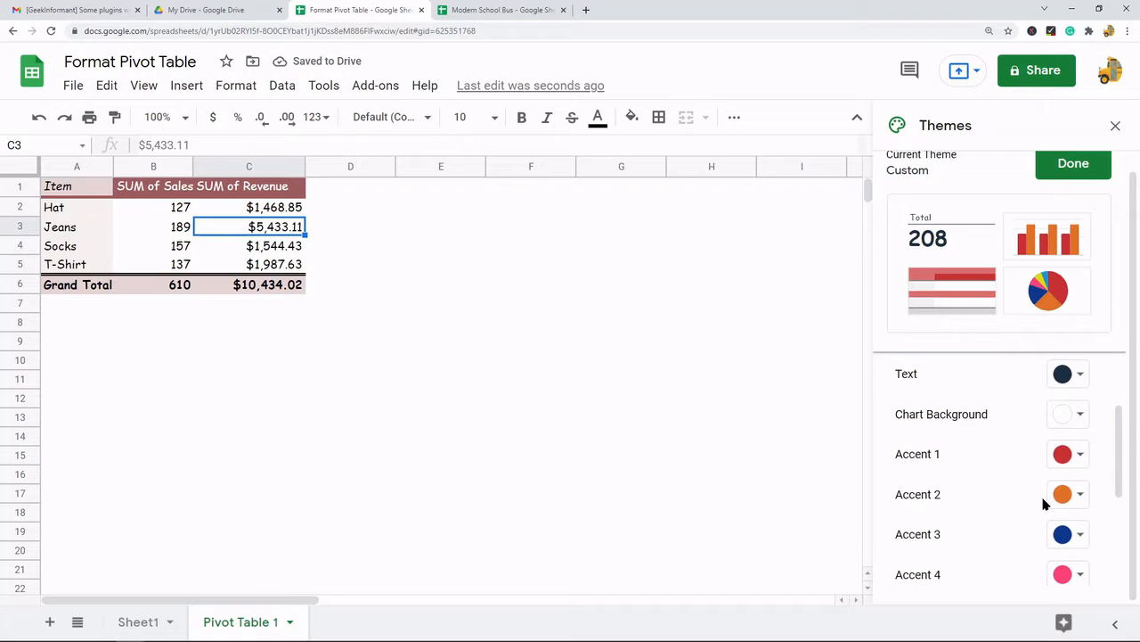
scroll("down", 3)
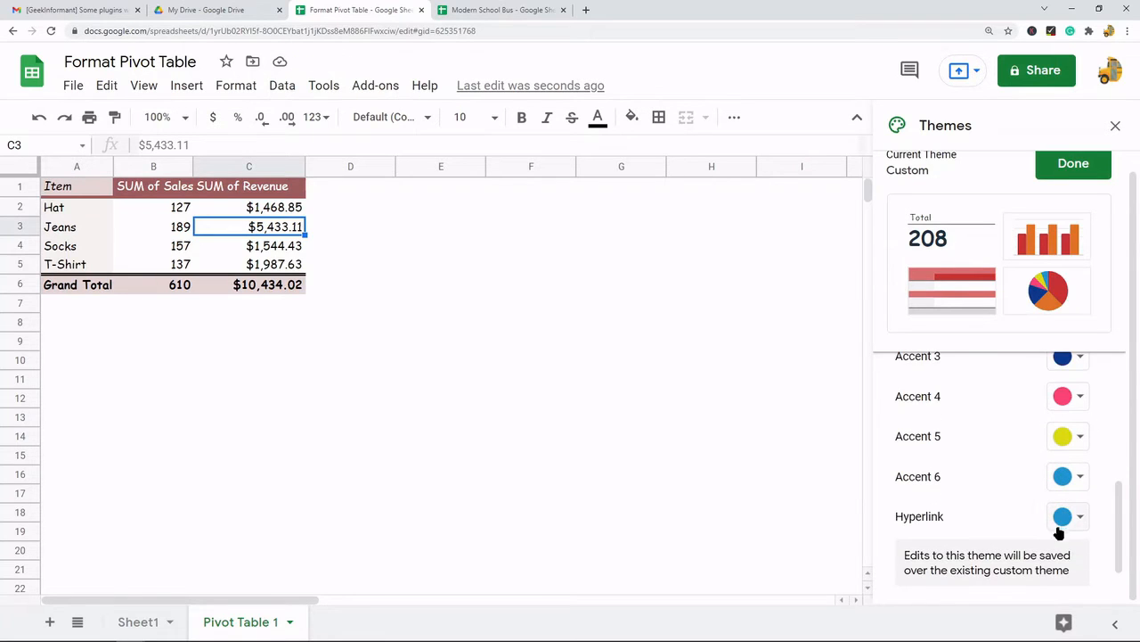
scroll("up", 3)
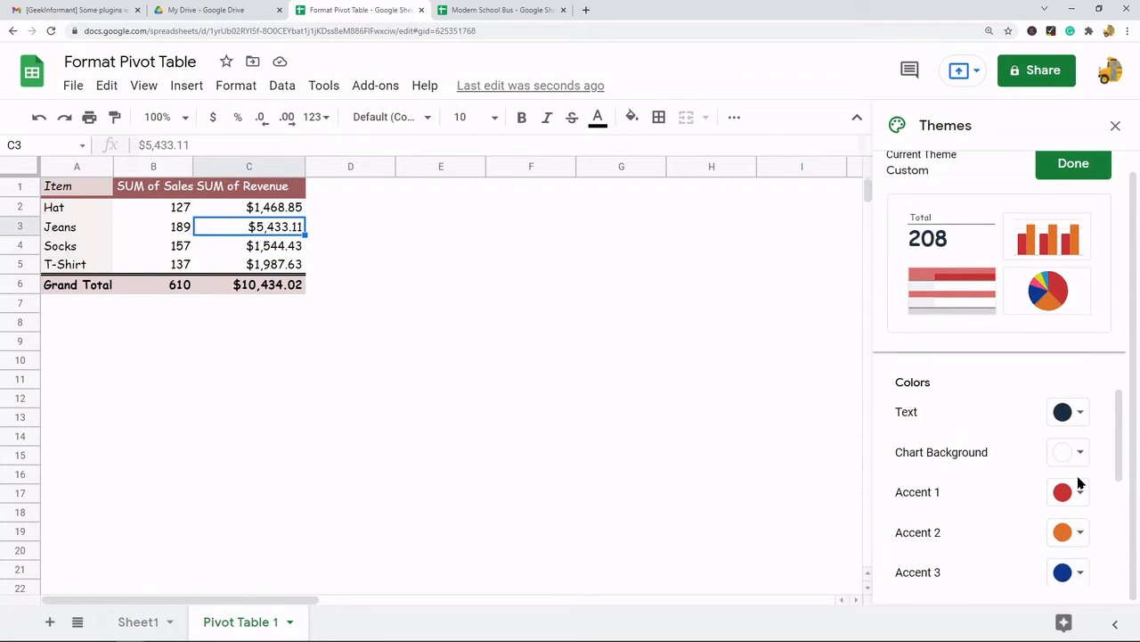
mouse_move(1068, 452)
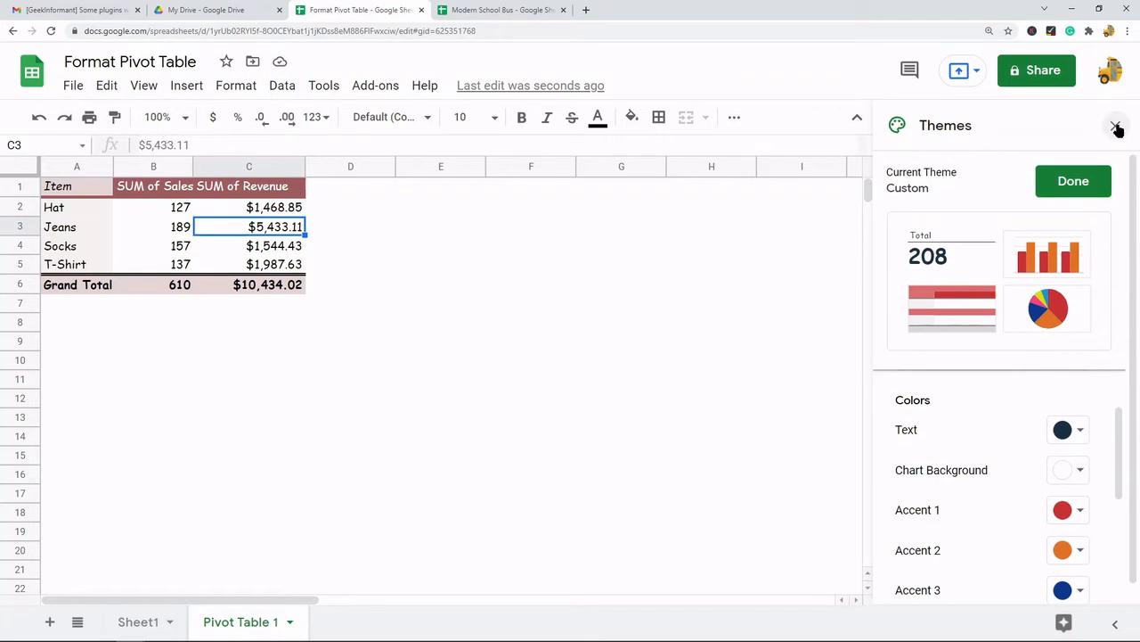
left_click(1118, 125)
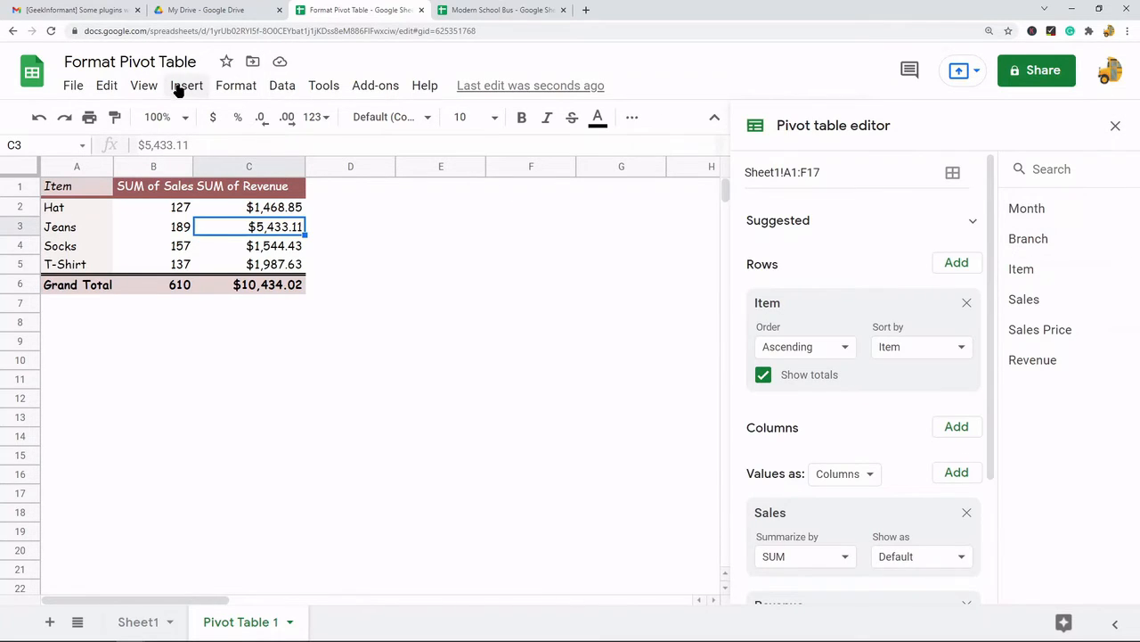
mouse_move(237, 84)
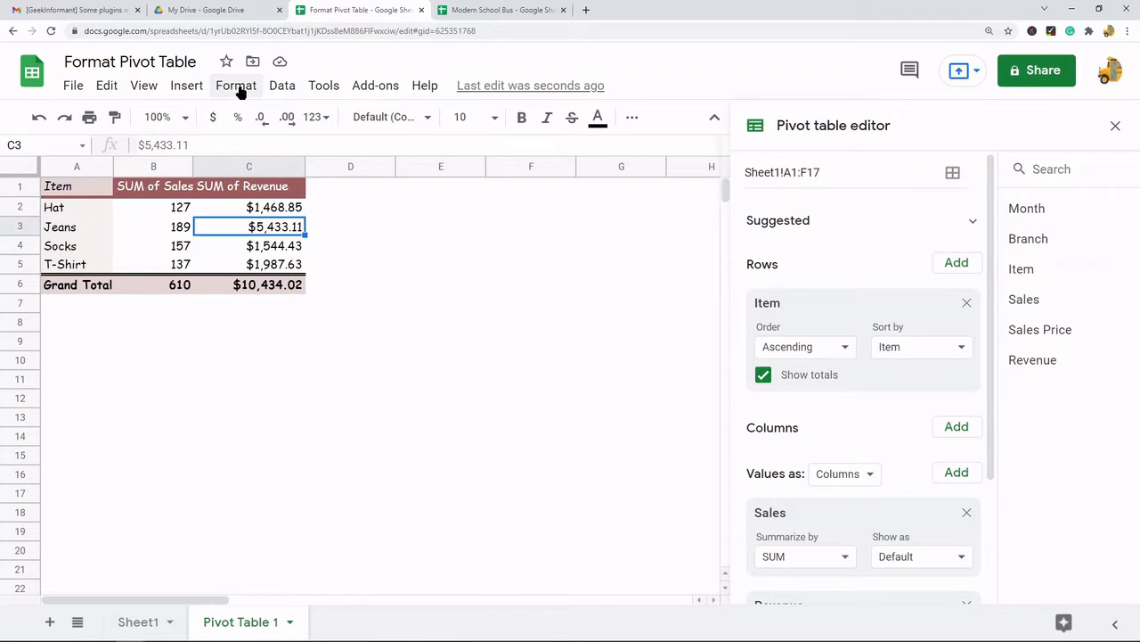
mouse_move(562, 167)
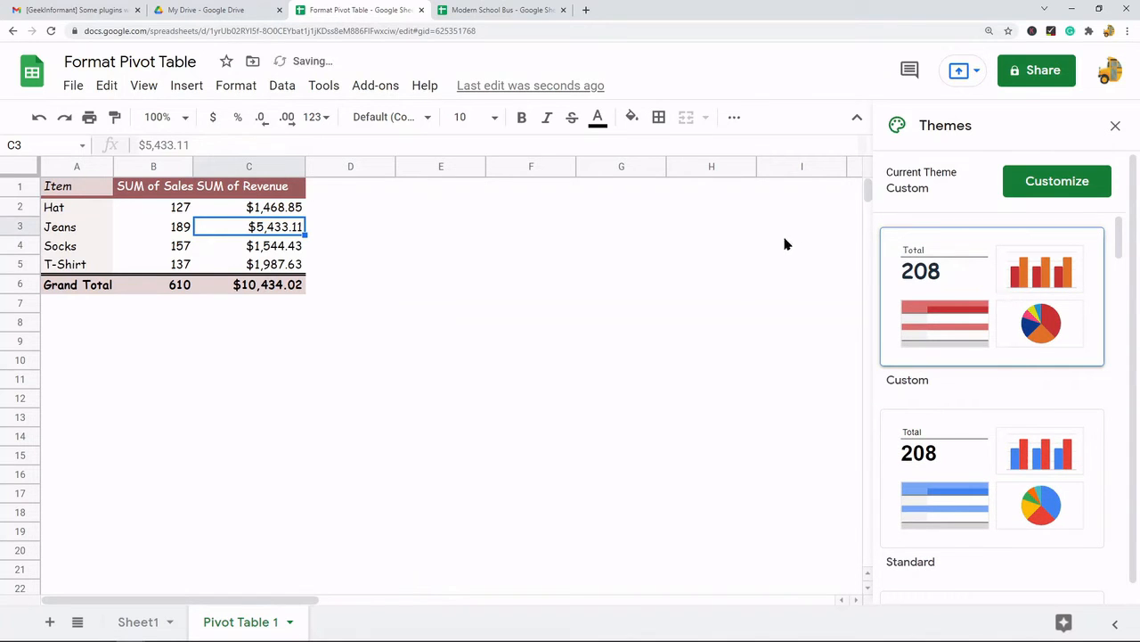
Step: Switch to the Standard theme, select empty cell F7, and close the sidebar
left_click(991, 477)
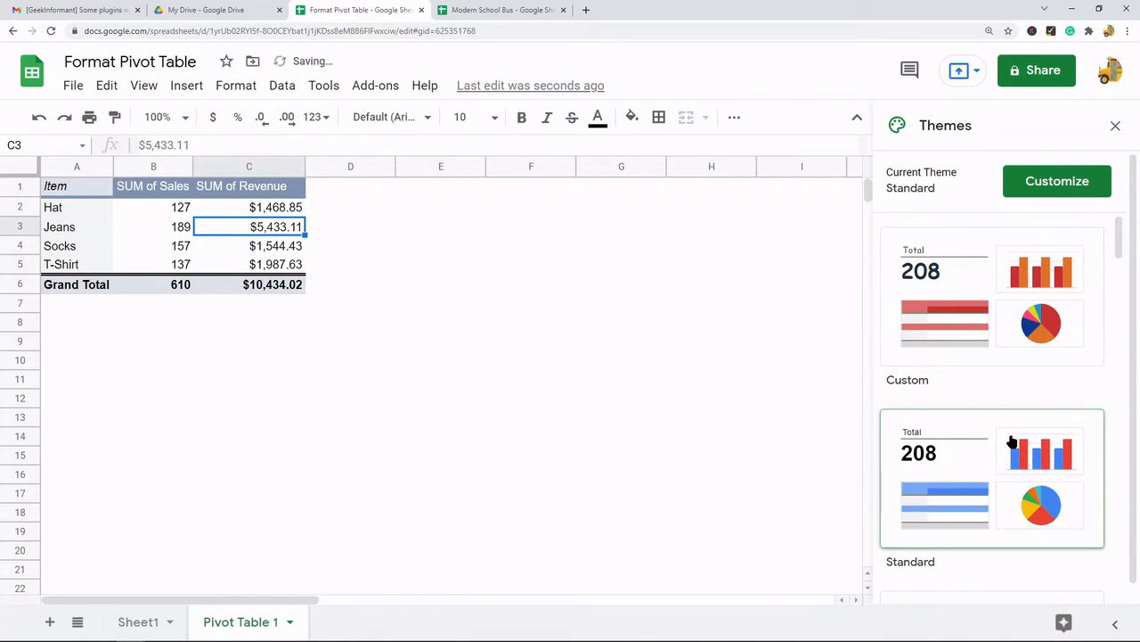
left_click(532, 303)
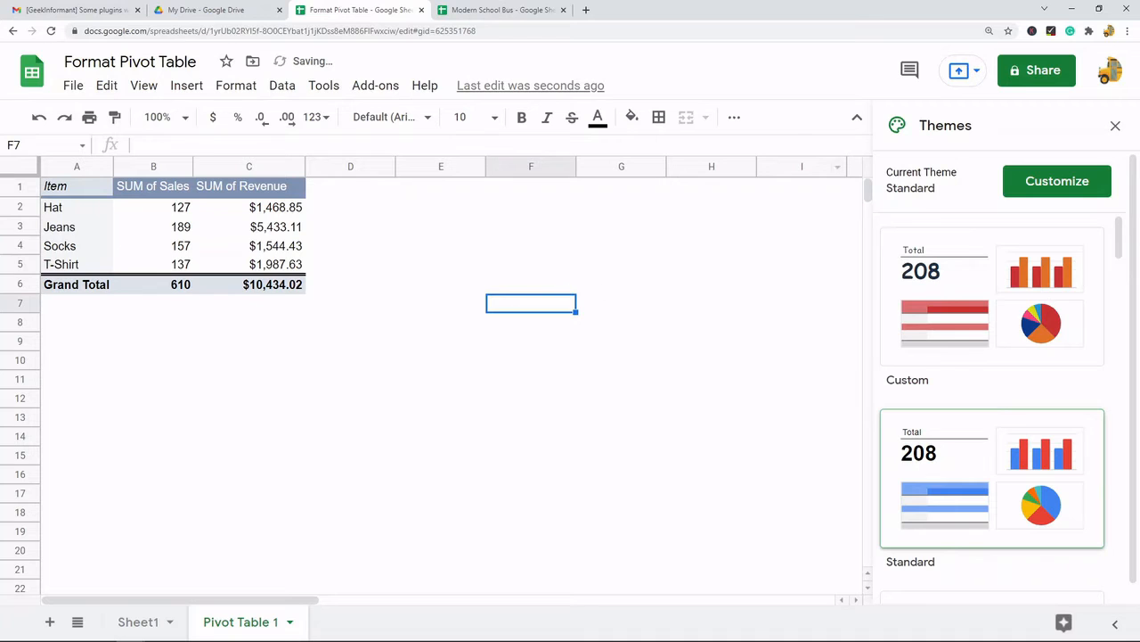
left_click(1115, 125)
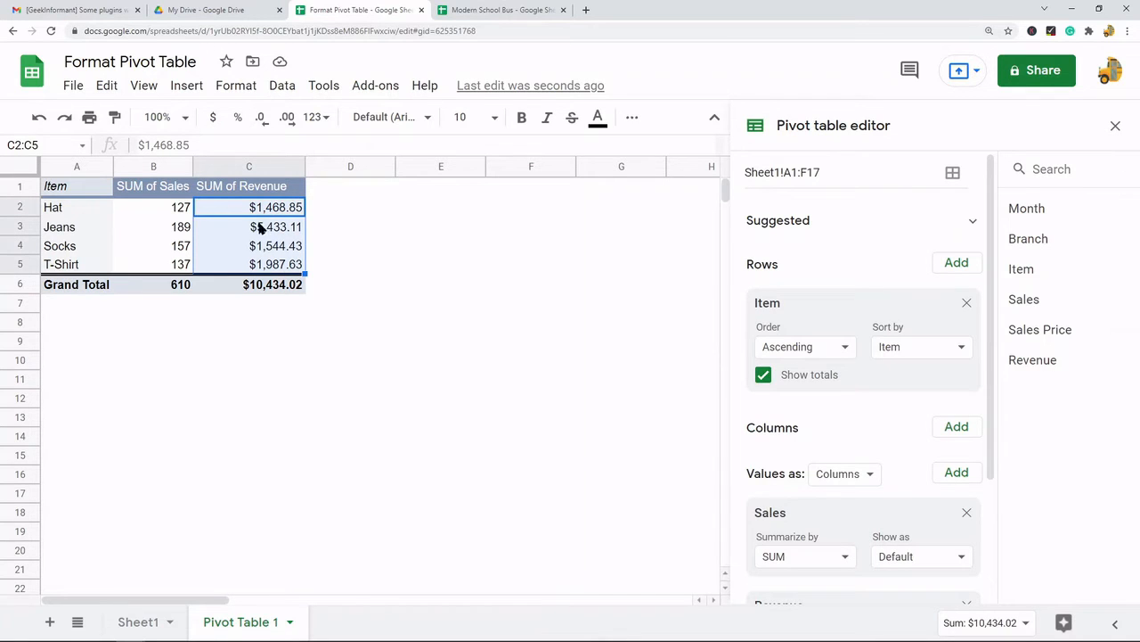
mouse_move(263, 181)
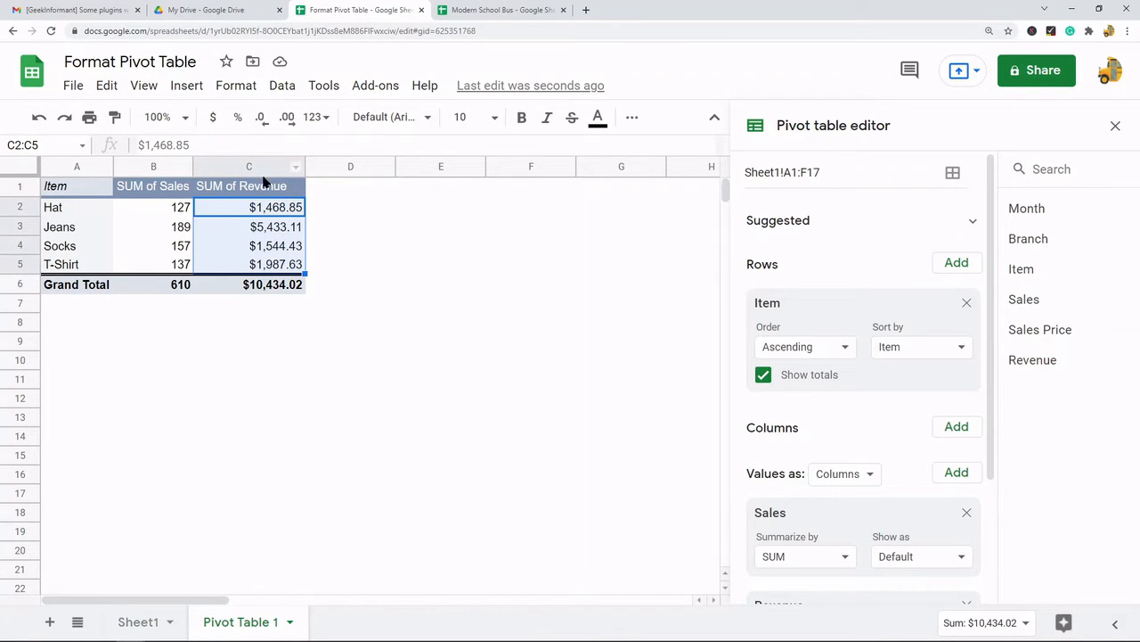
Step: Apply Accounting number format to revenue values C2:C5
left_click(236, 84)
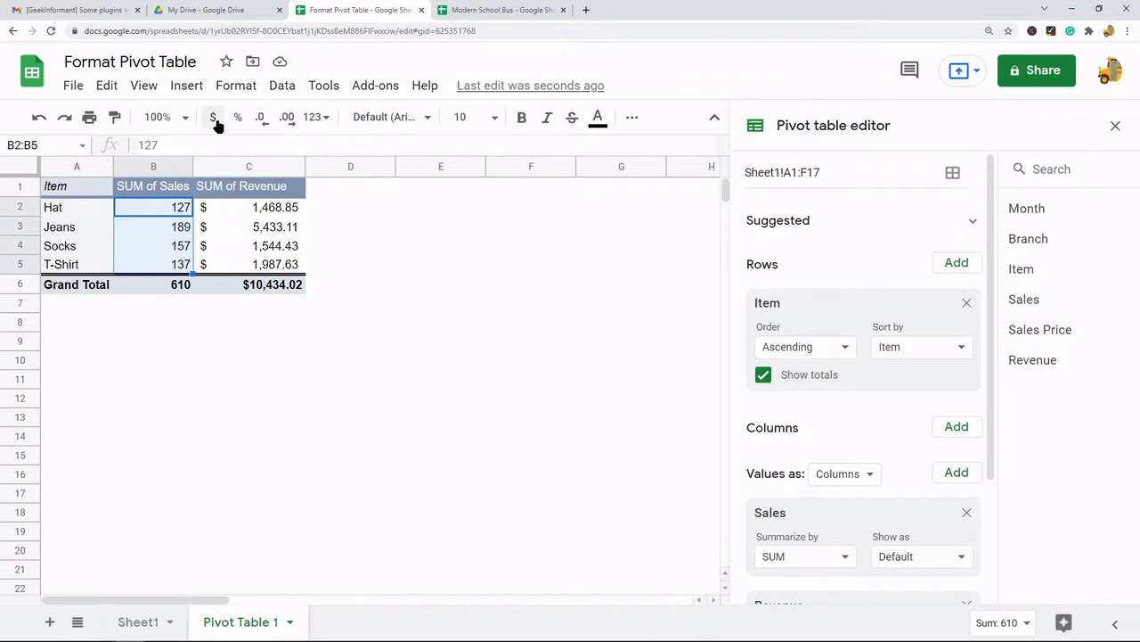
mouse_move(213, 117)
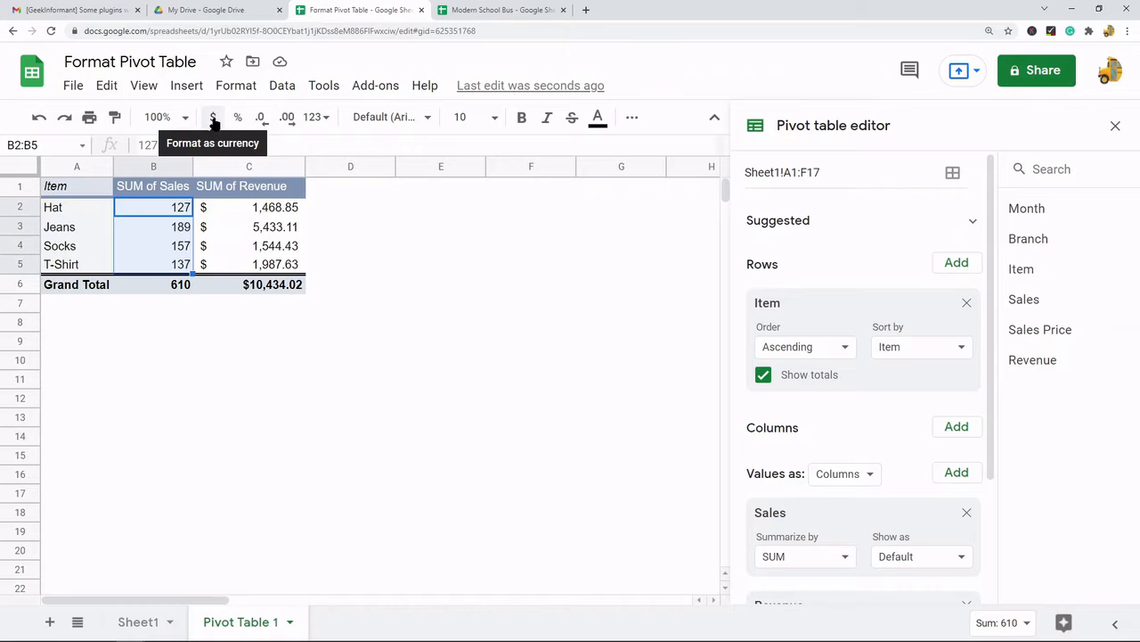
Step: Format Sales values B2:B5 as percentages, adjusting to two decimal places
left_click(213, 117)
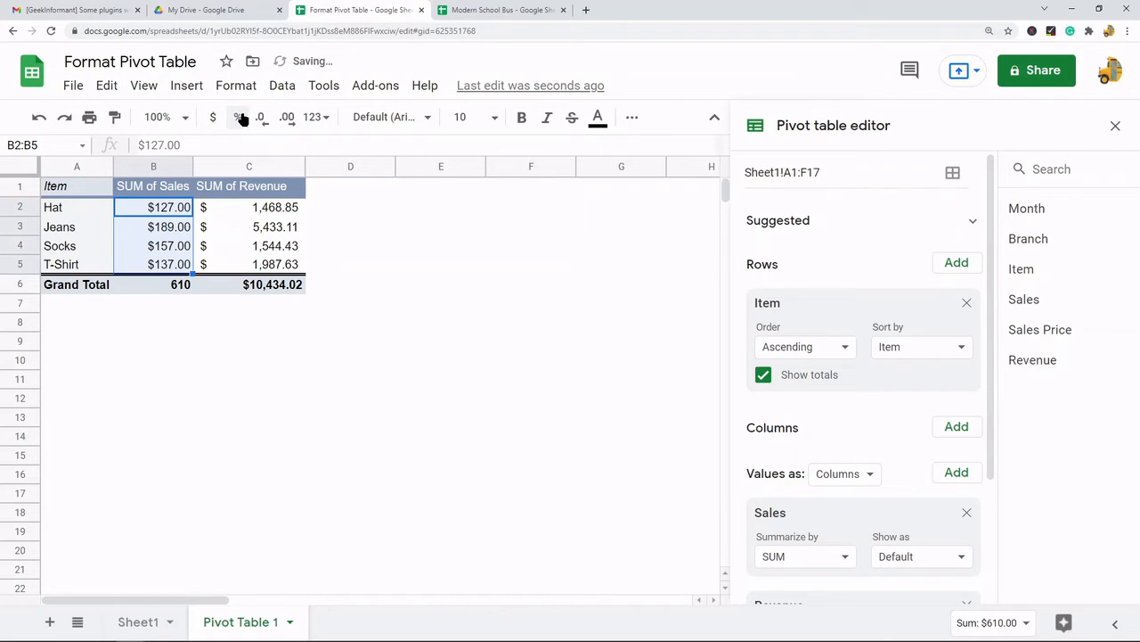
mouse_move(213, 116)
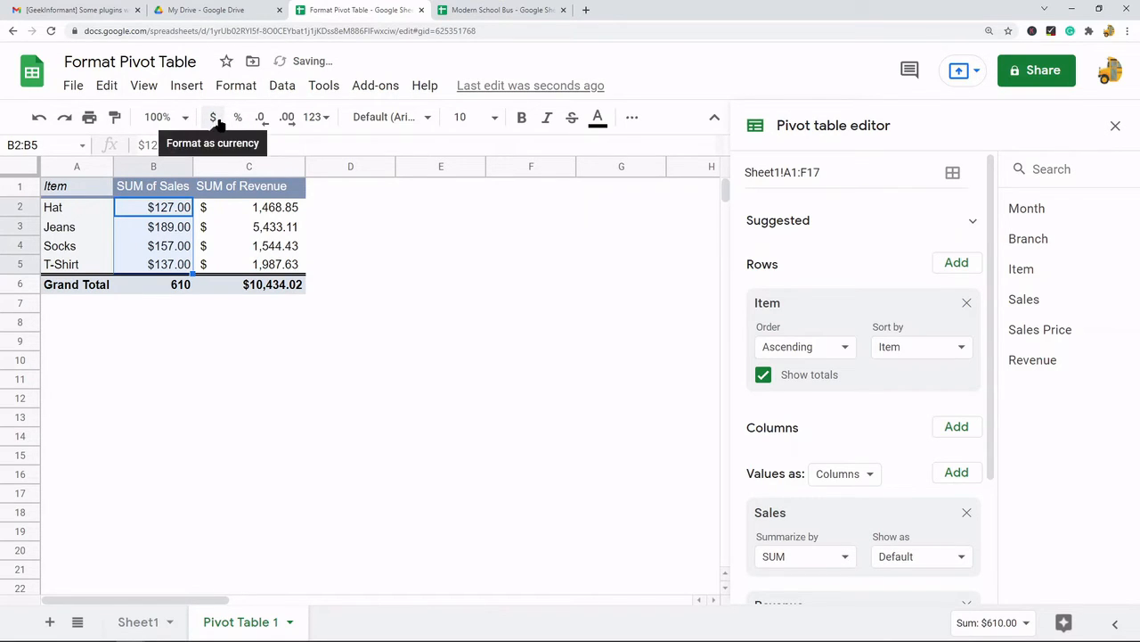
left_click(237, 117)
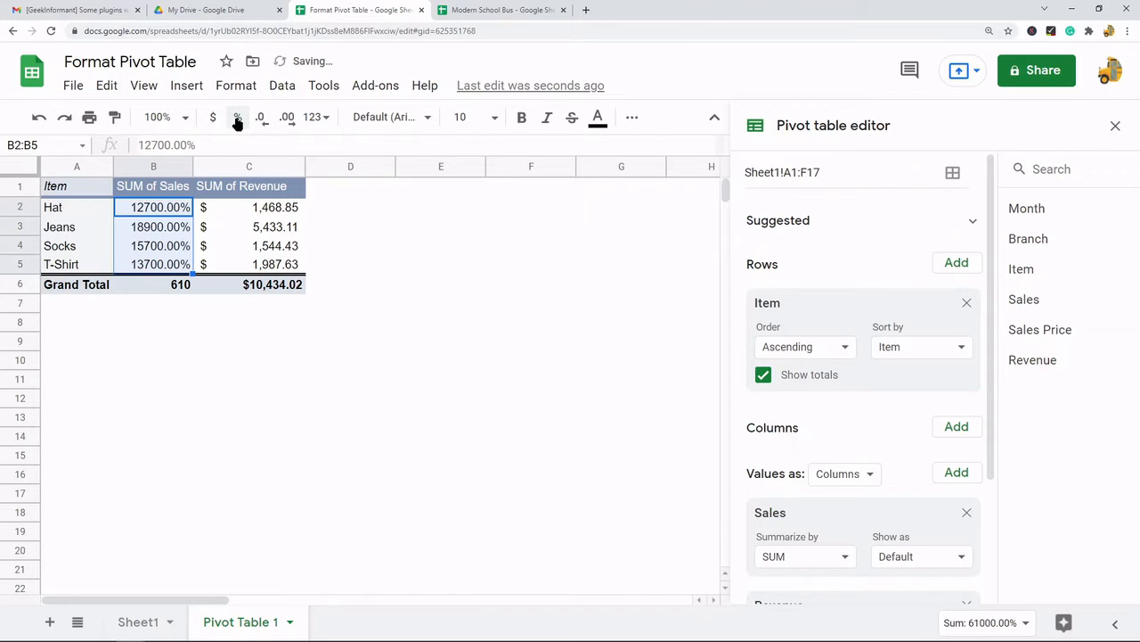
left_click(259, 117)
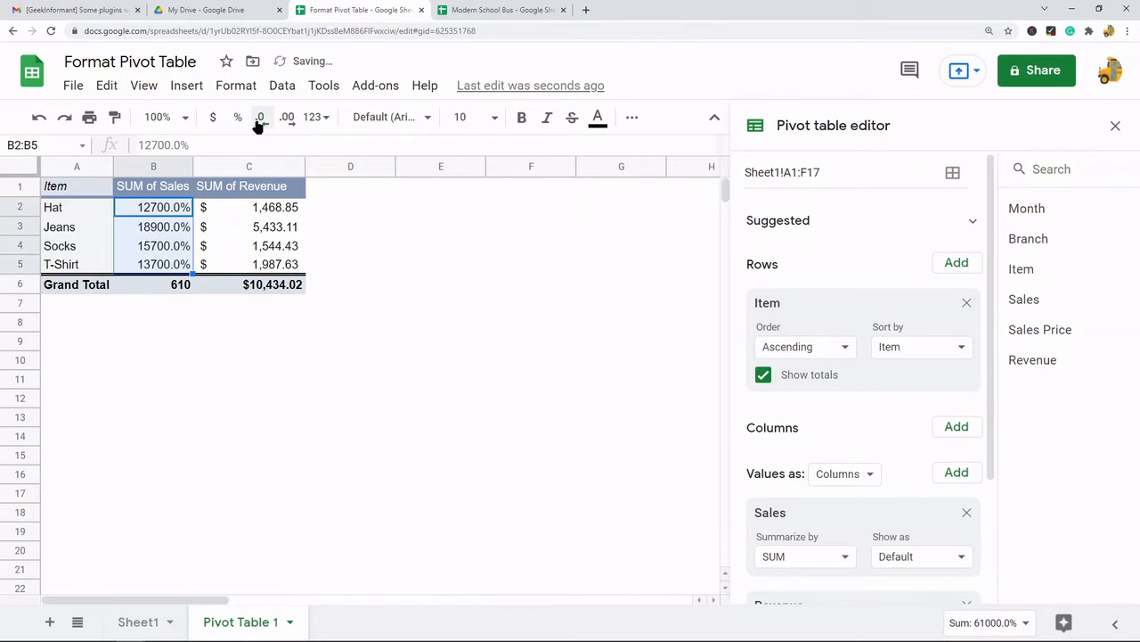
mouse_move(287, 116)
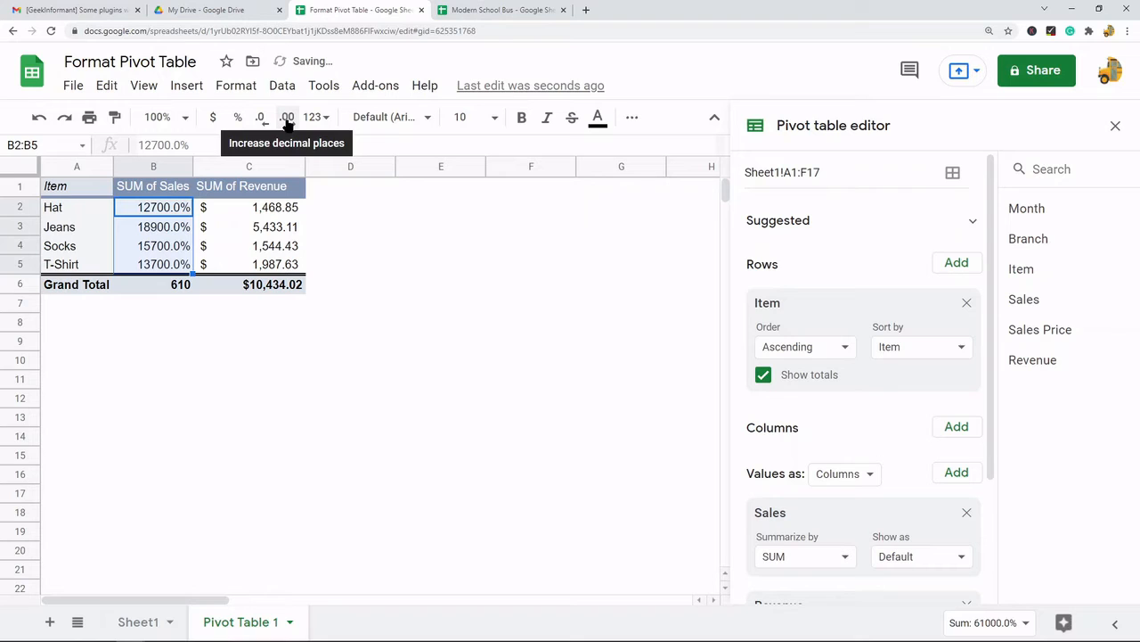
left_click(313, 117)
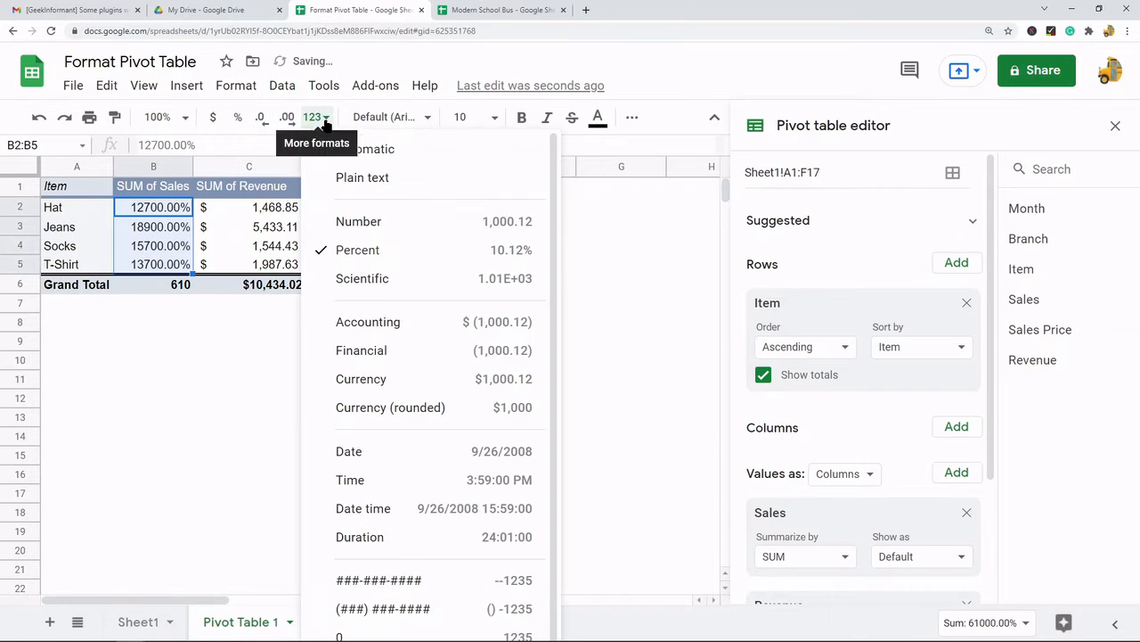
mouse_move(366, 148)
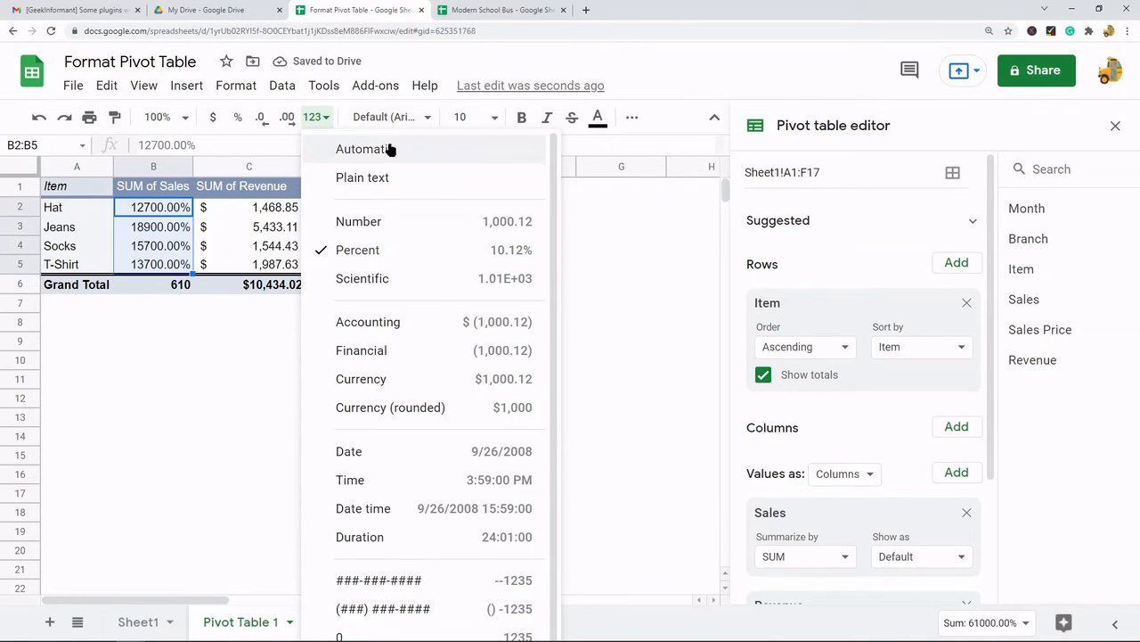
mouse_move(324, 125)
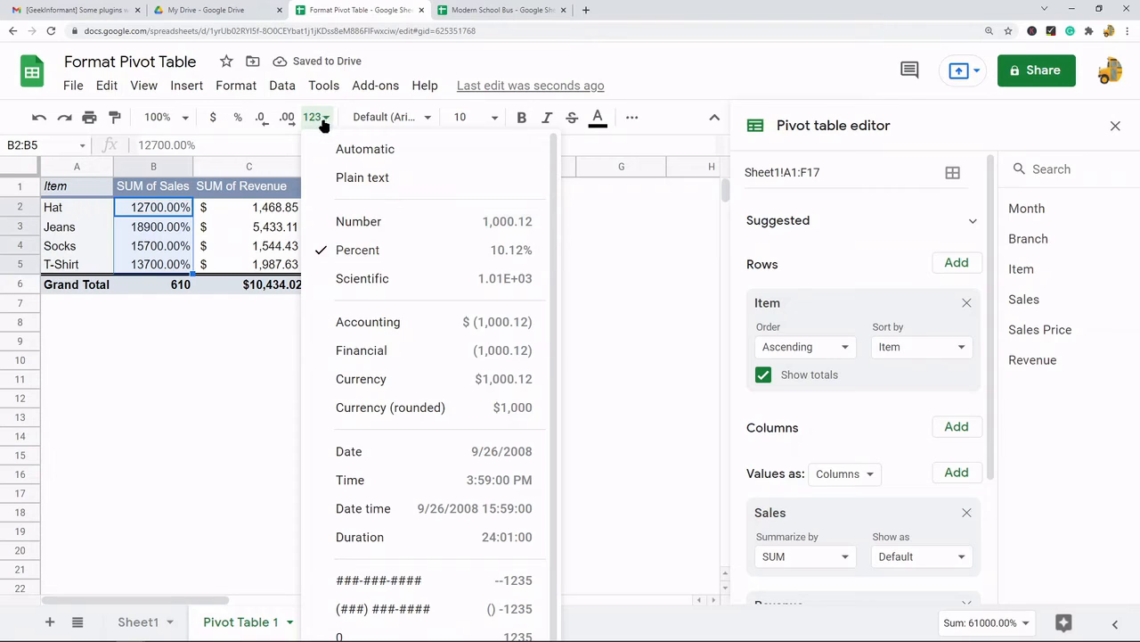
left_click(384, 117)
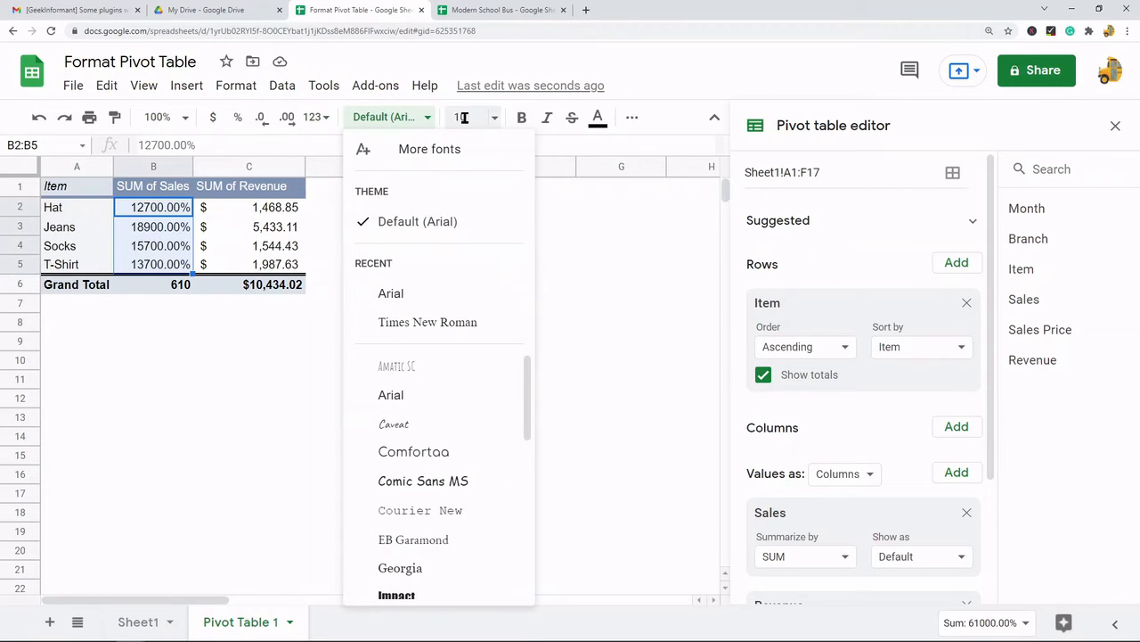
left_click(463, 116)
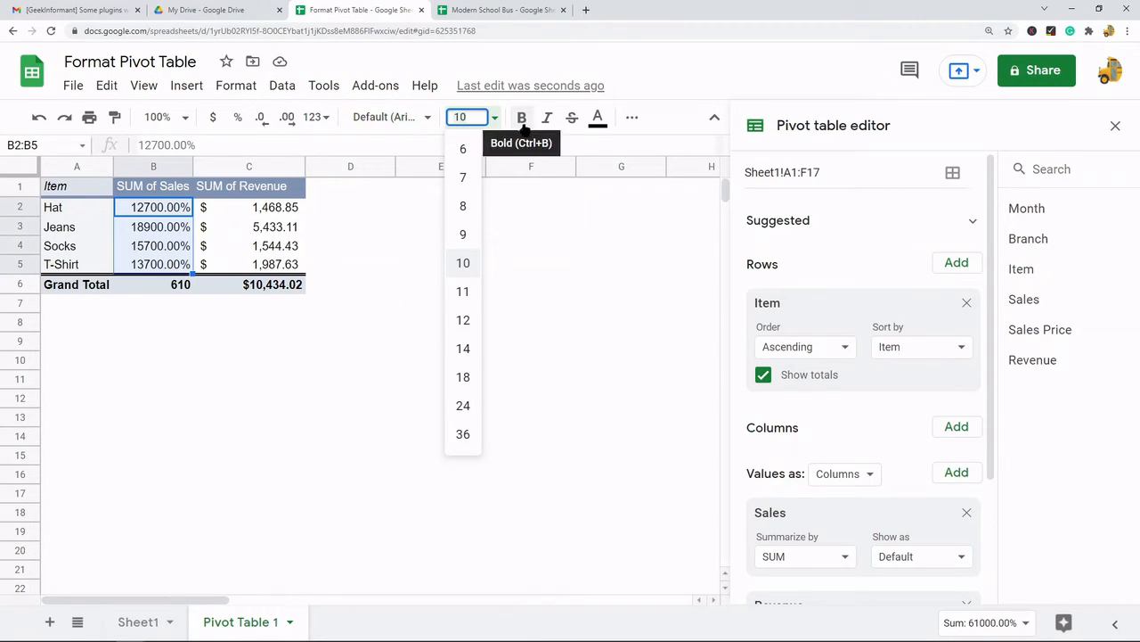
mouse_move(597, 117)
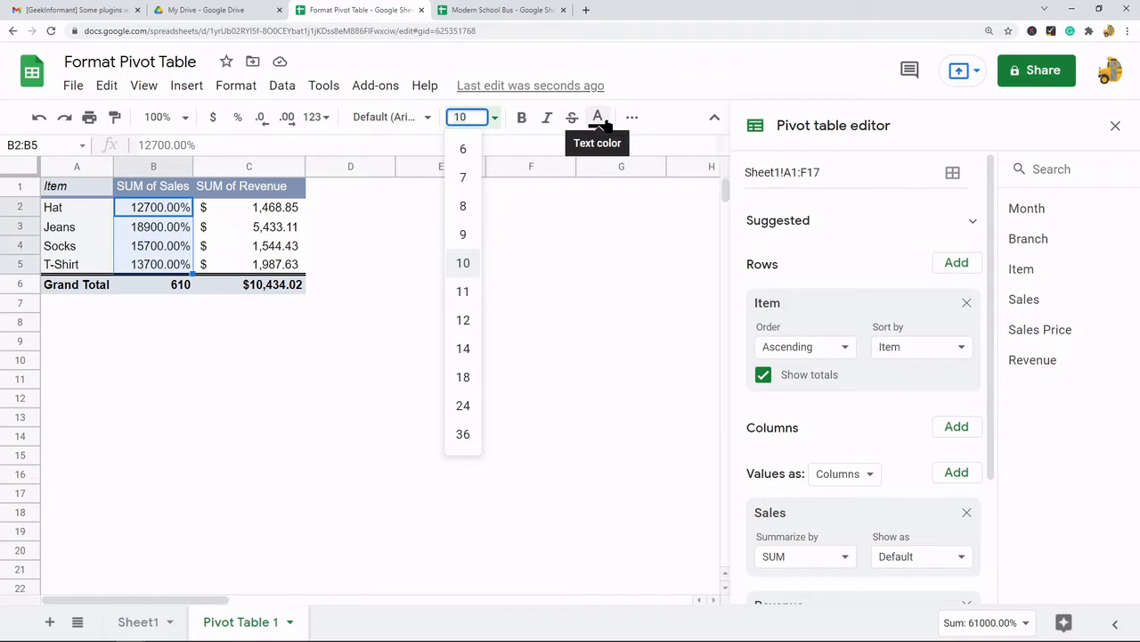
left_click(632, 117)
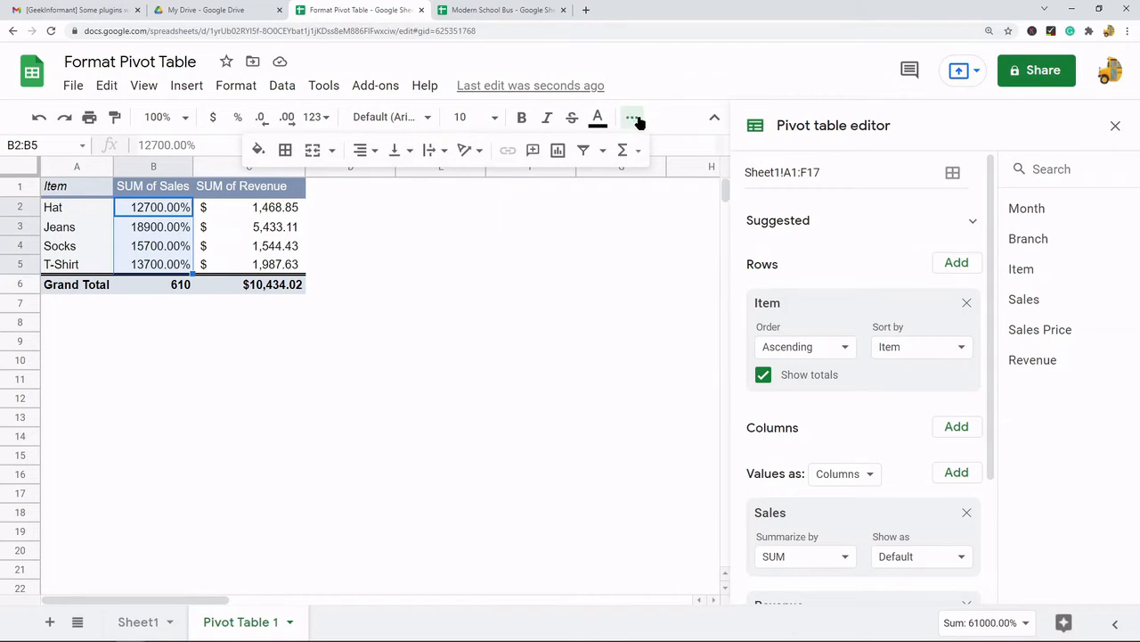
mouse_move(258, 149)
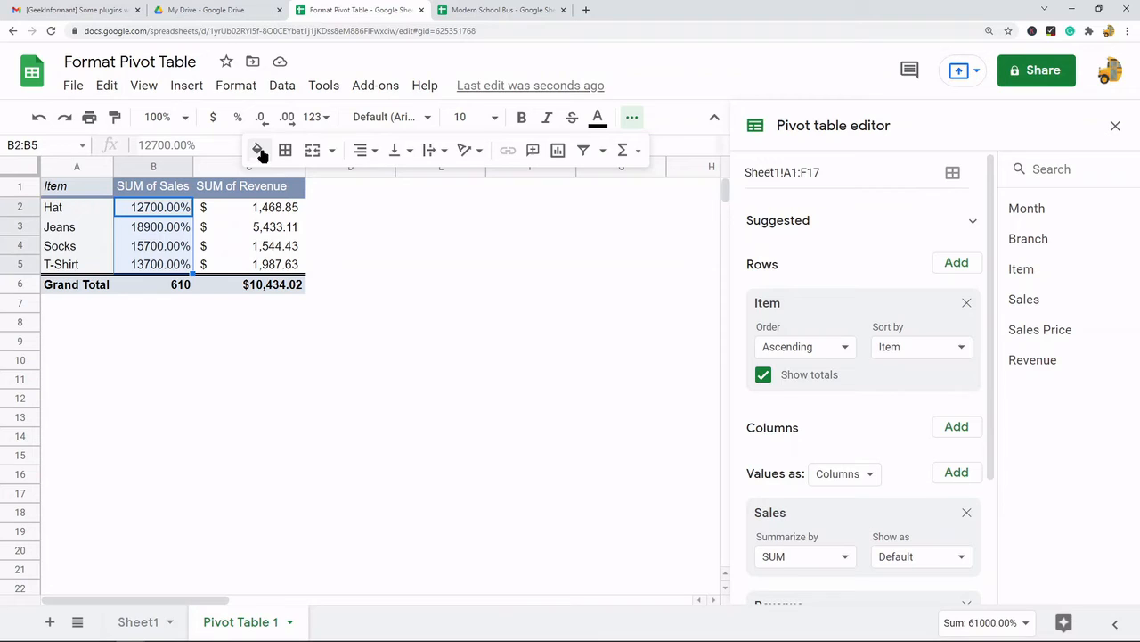
mouse_move(360, 150)
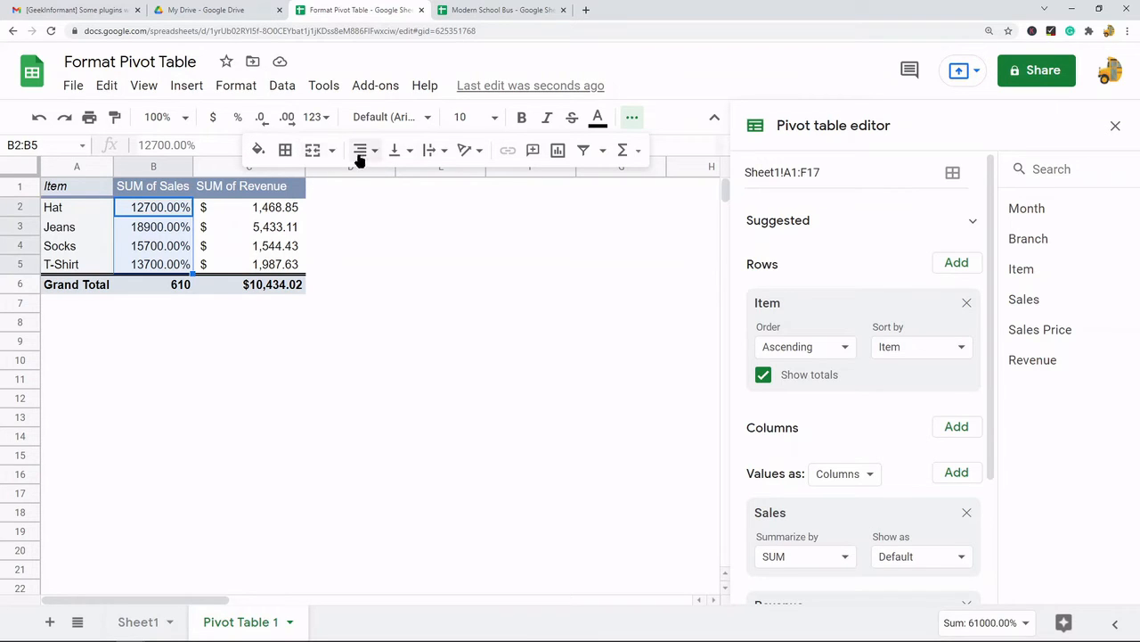
mouse_move(527, 177)
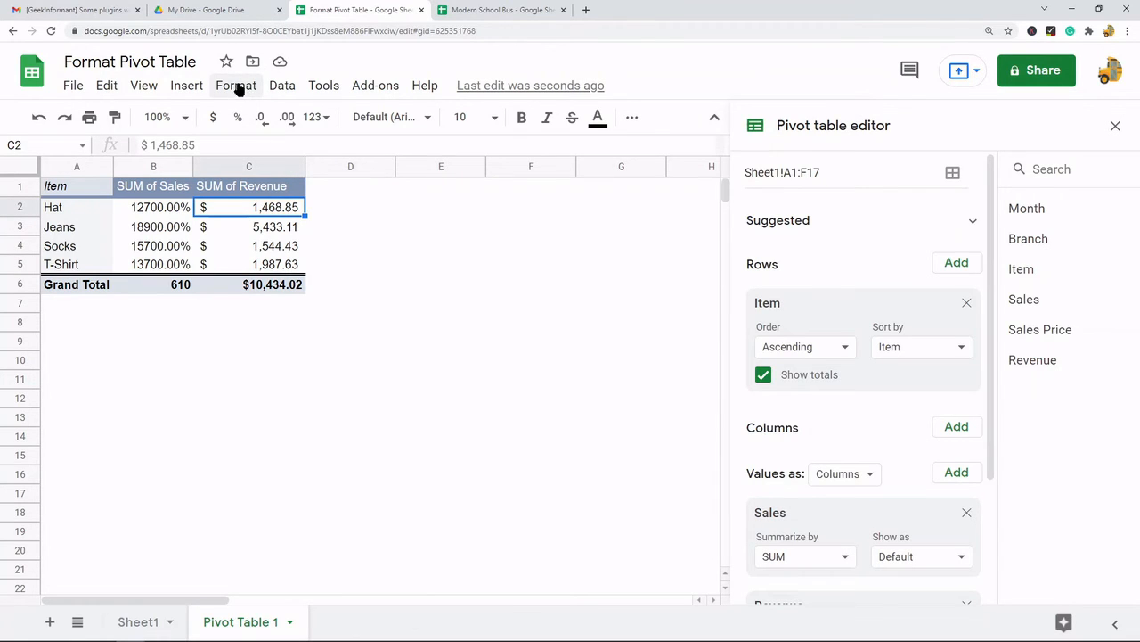
left_click(235, 85)
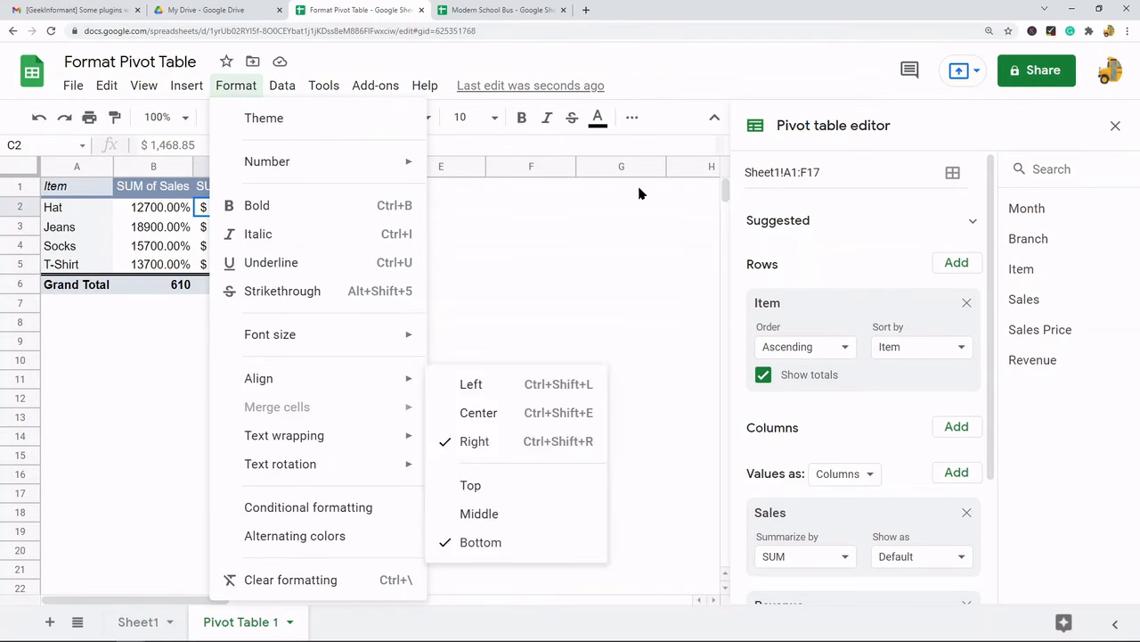
mouse_move(587, 252)
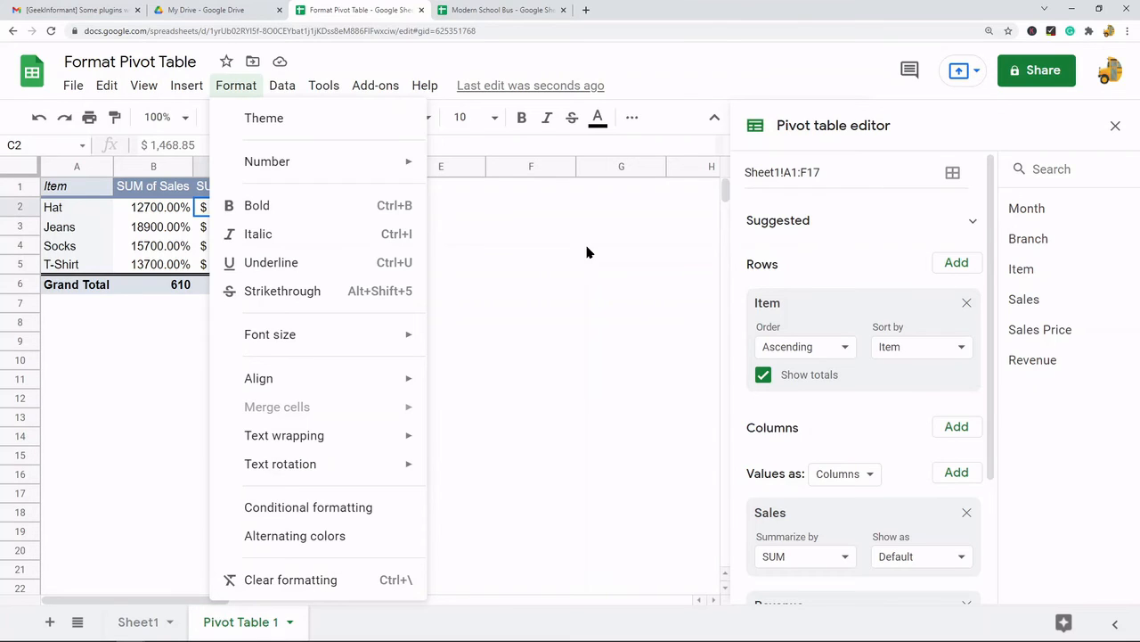
mouse_move(263, 118)
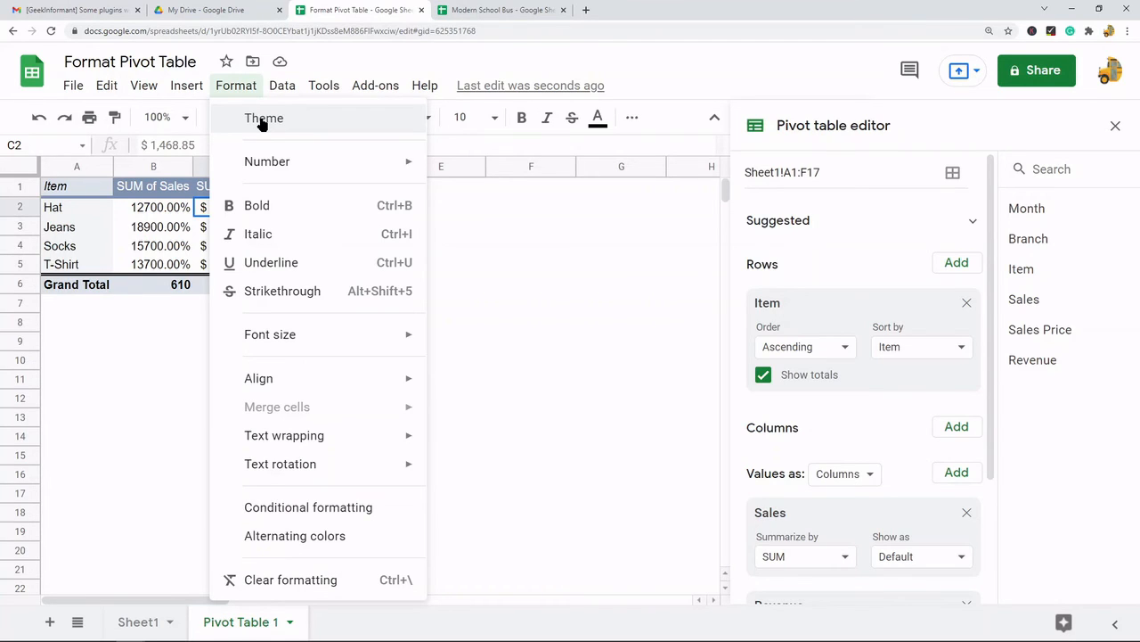
mouse_move(147, 286)
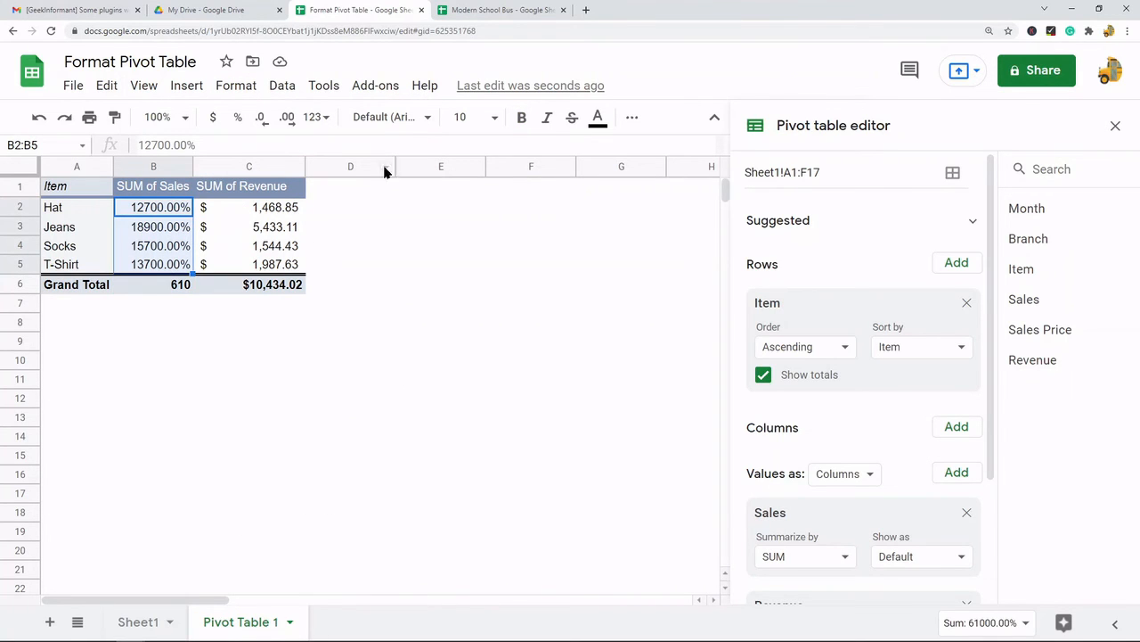
left_click(1115, 124)
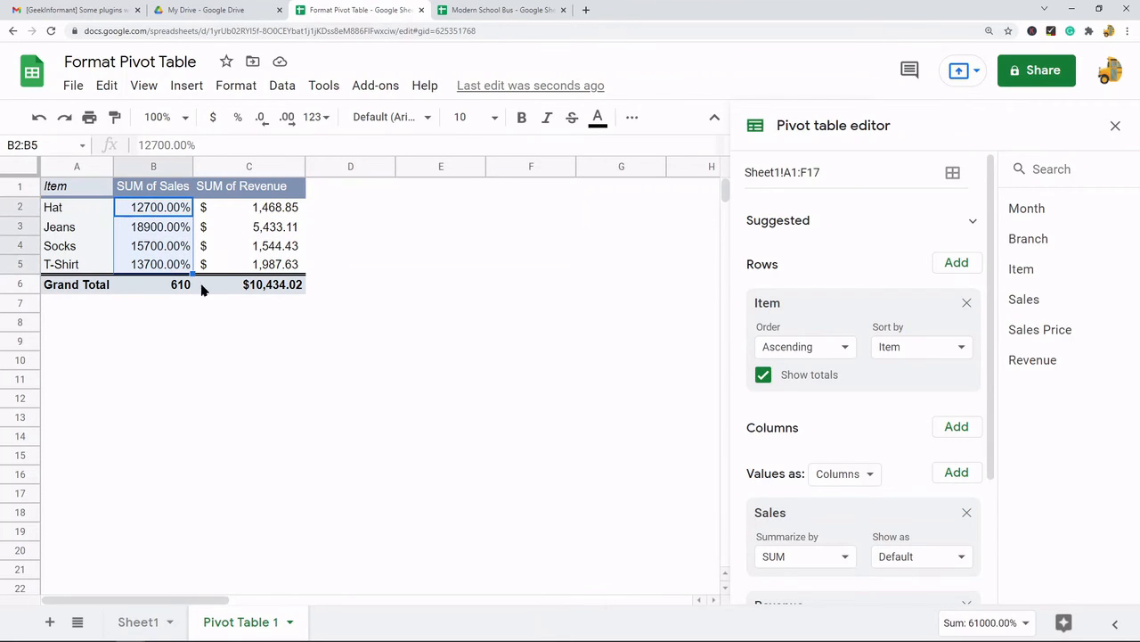
mouse_move(423, 251)
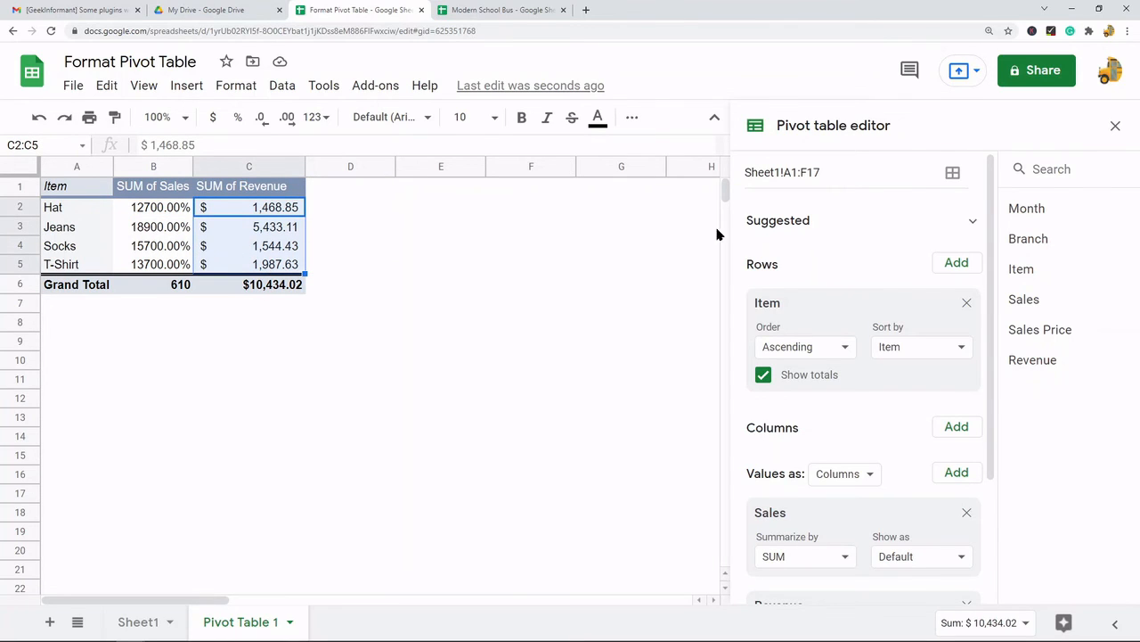
mouse_move(236, 85)
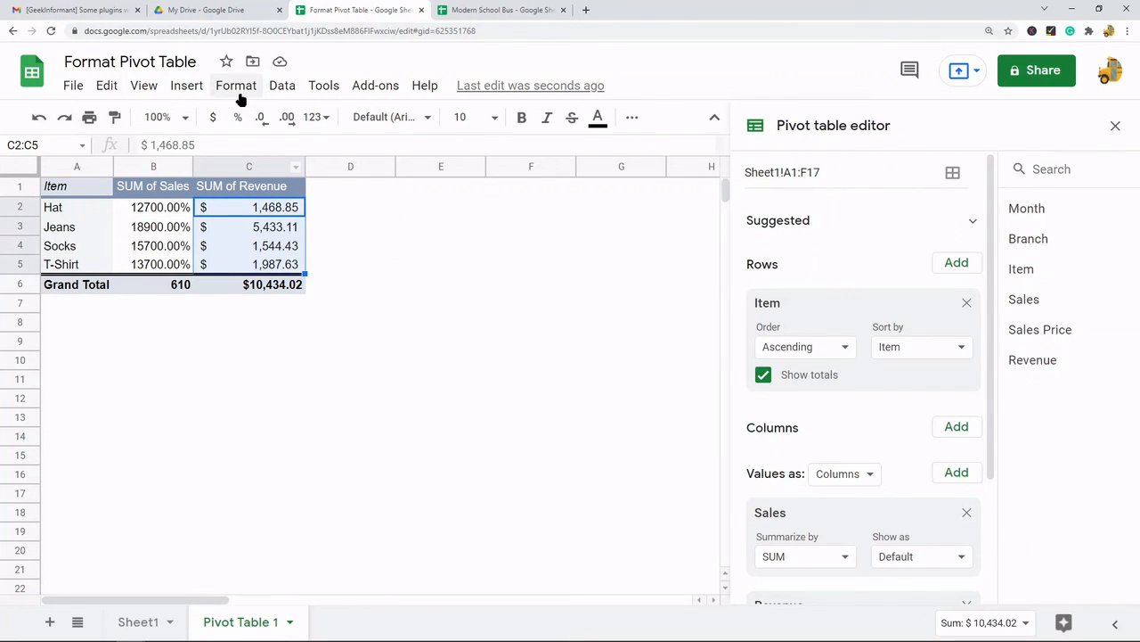
mouse_move(254, 257)
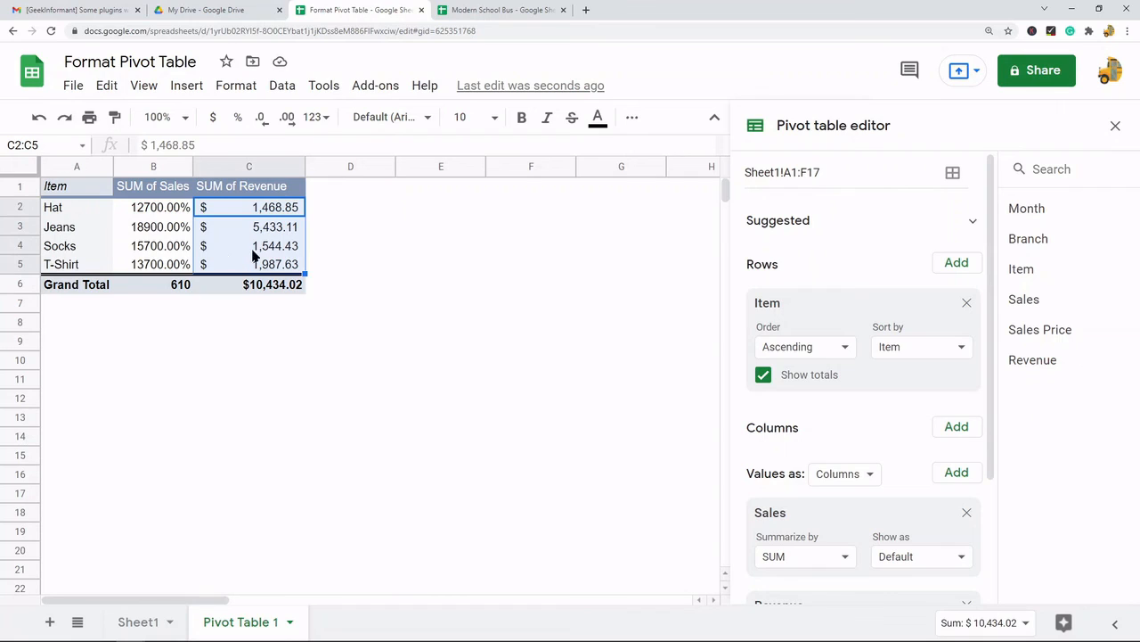